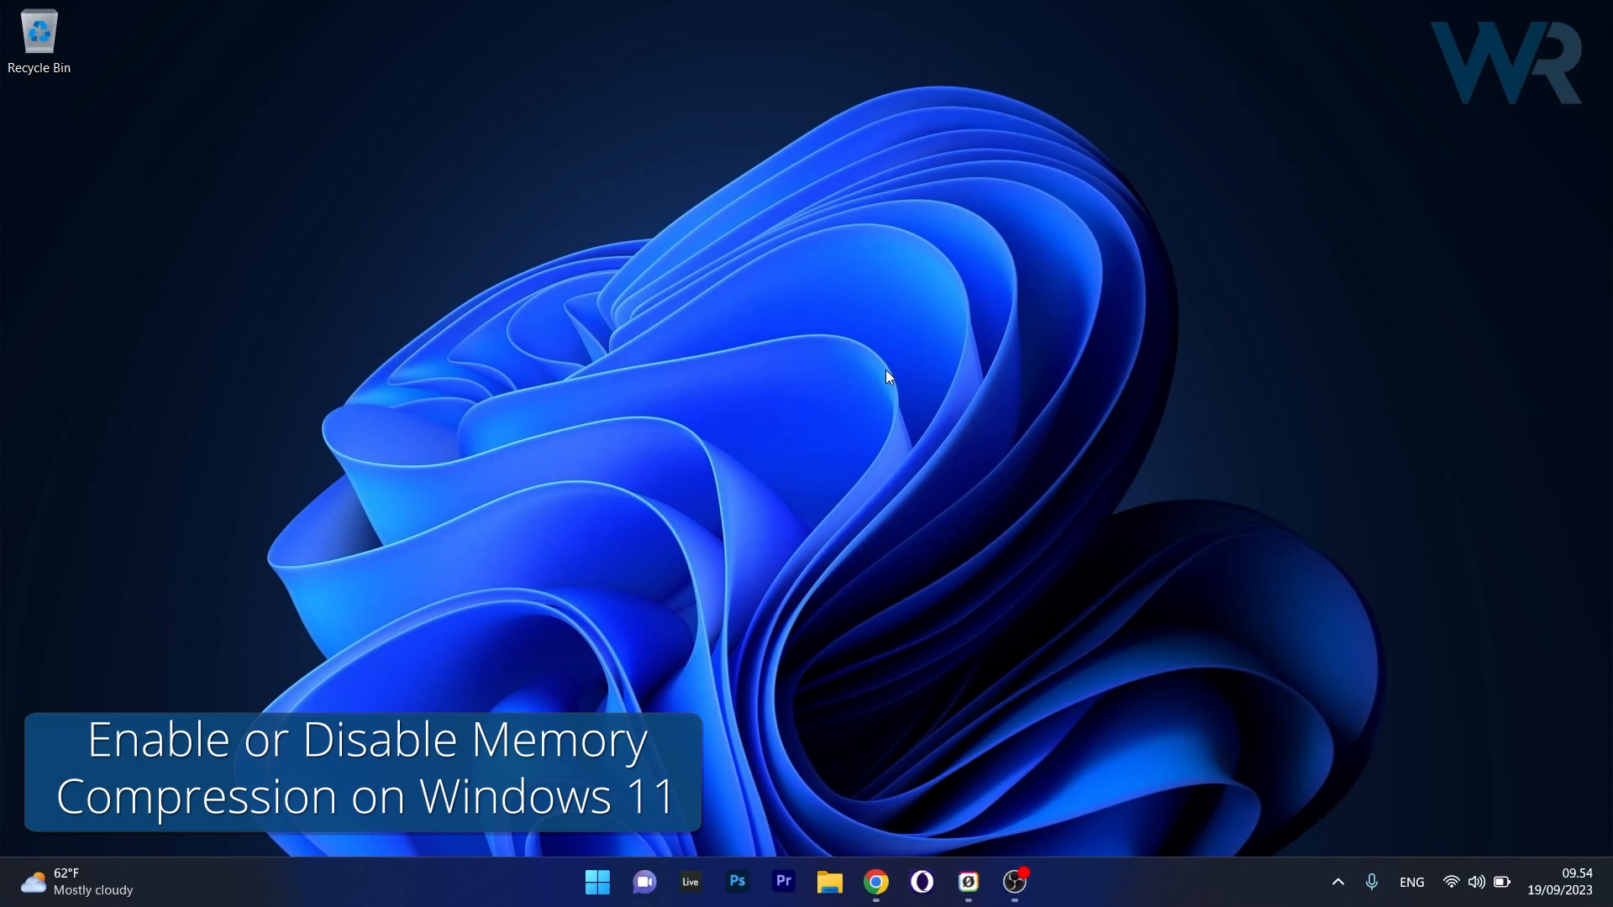
{"action": "mouse_move", "coordinate": [887, 372]}
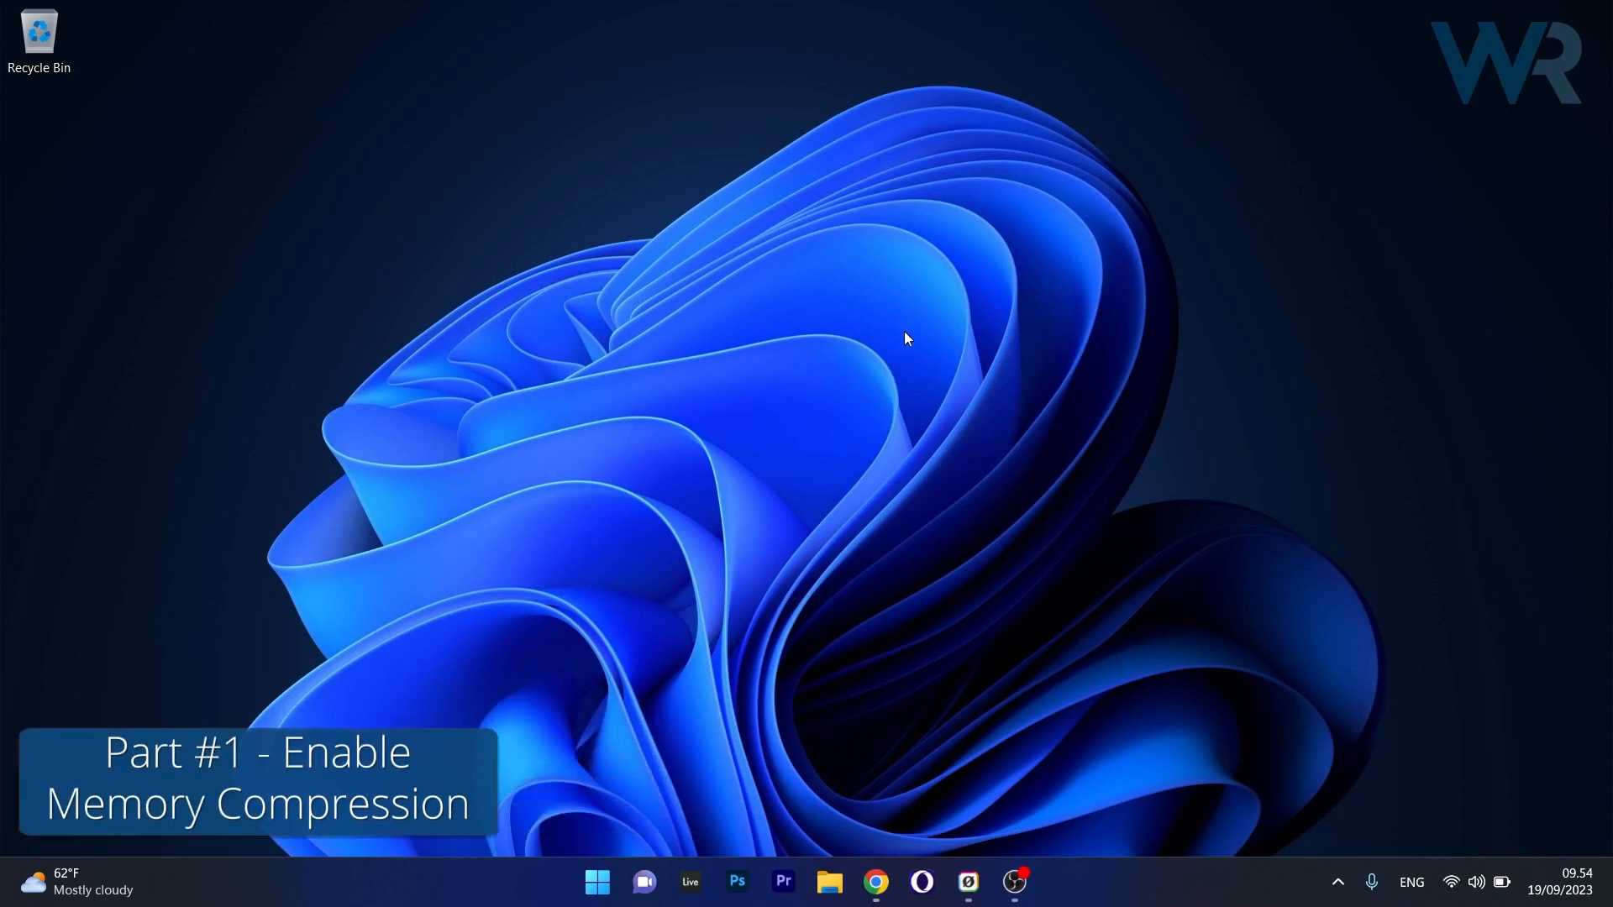
Step: Open the Start button's quick-link menu to launch Terminal (Admin)
{"action": "right_click", "coordinate": [596, 881]}
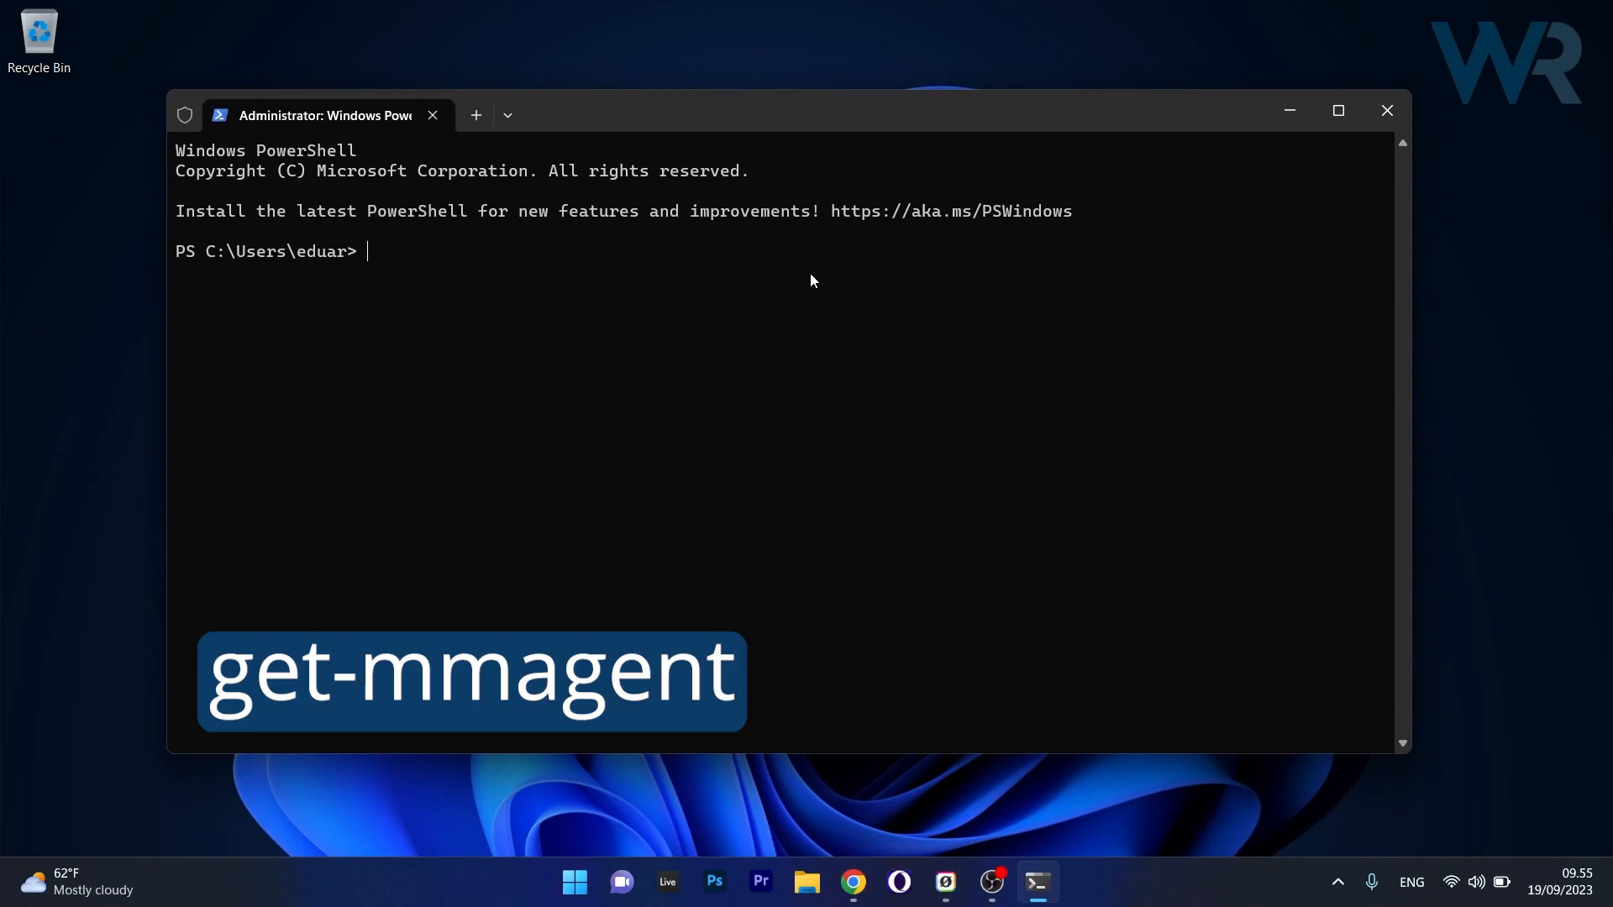
Step: Run get-mmagent in PowerShell, then bring up the Start quick-link menu for Task Manager
{"action": "type", "text": "get-mmagent"}
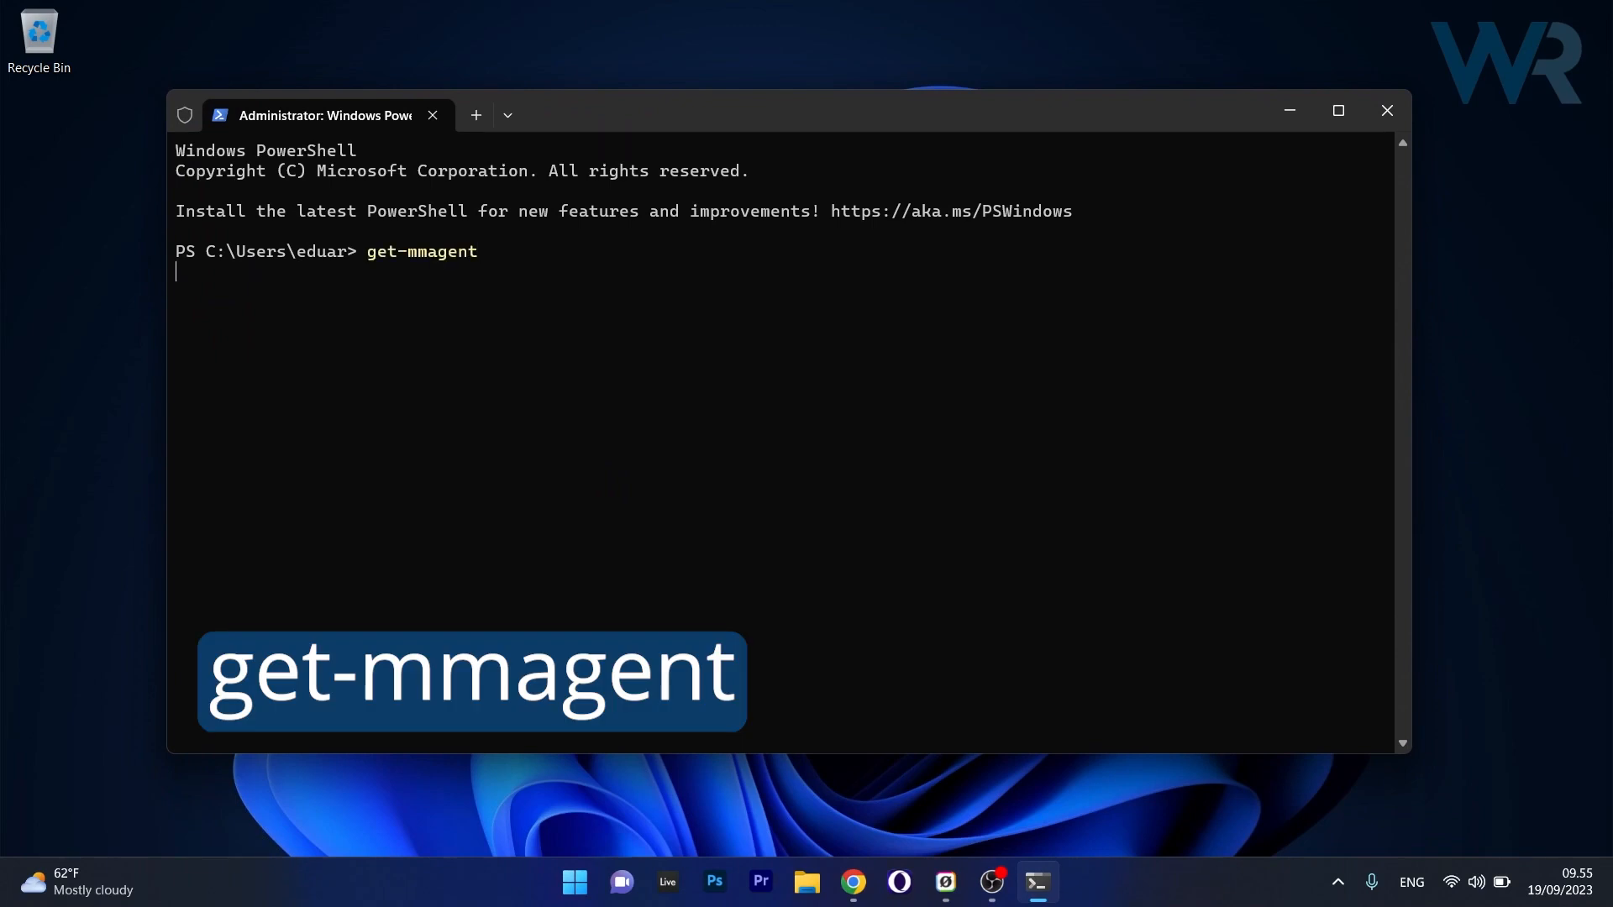
{"action": "key", "text": "Enter"}
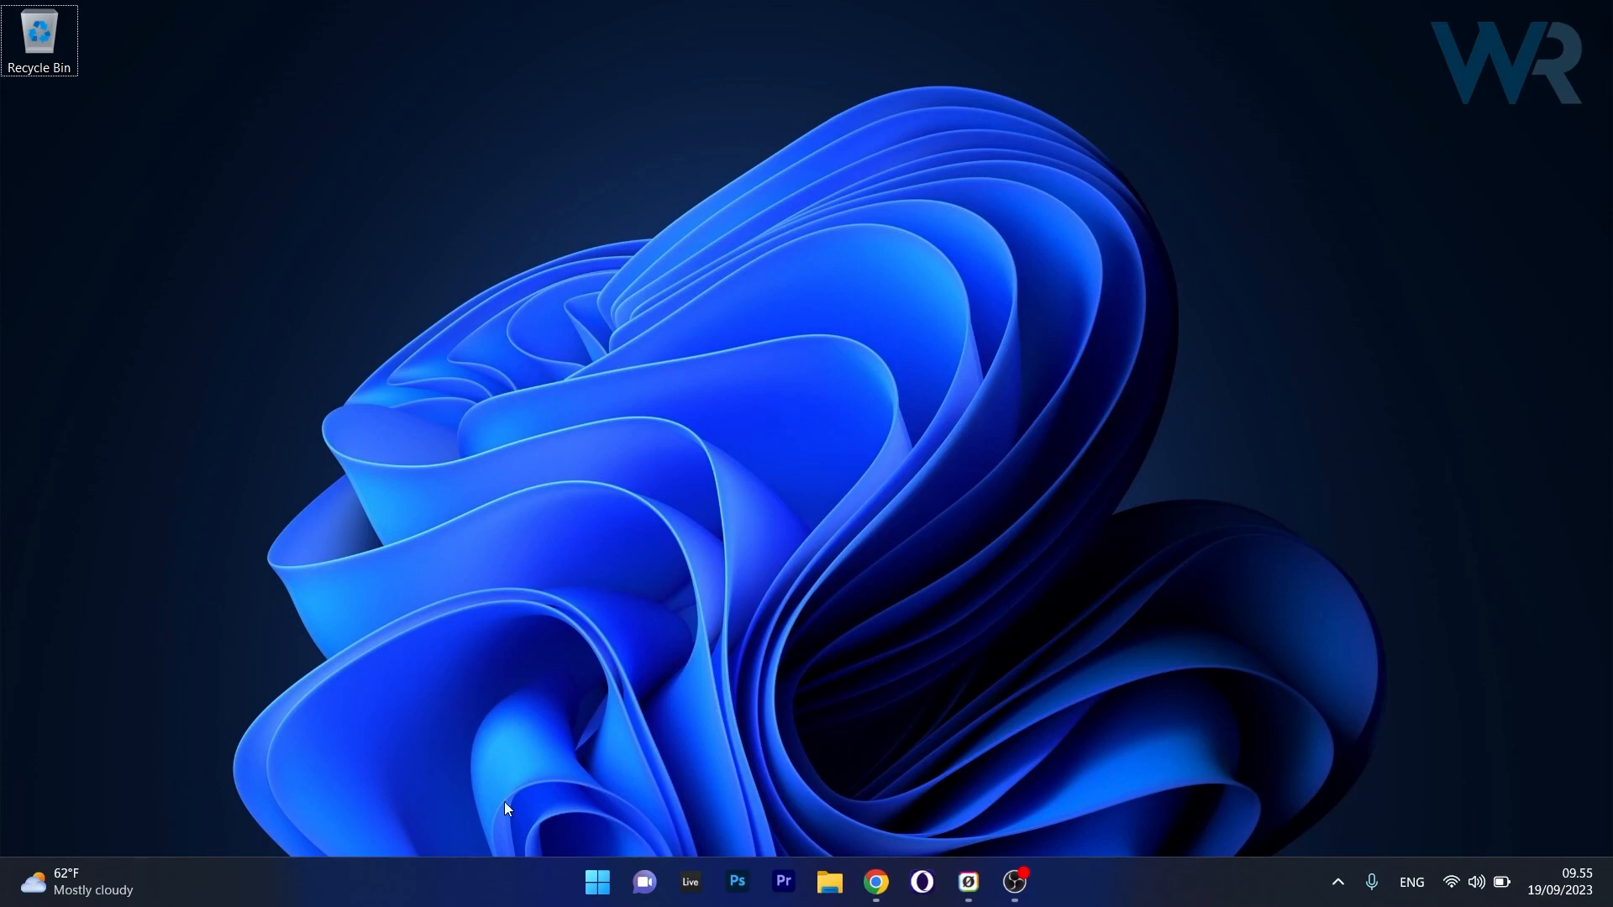
{"action": "right_click", "coordinate": [597, 881]}
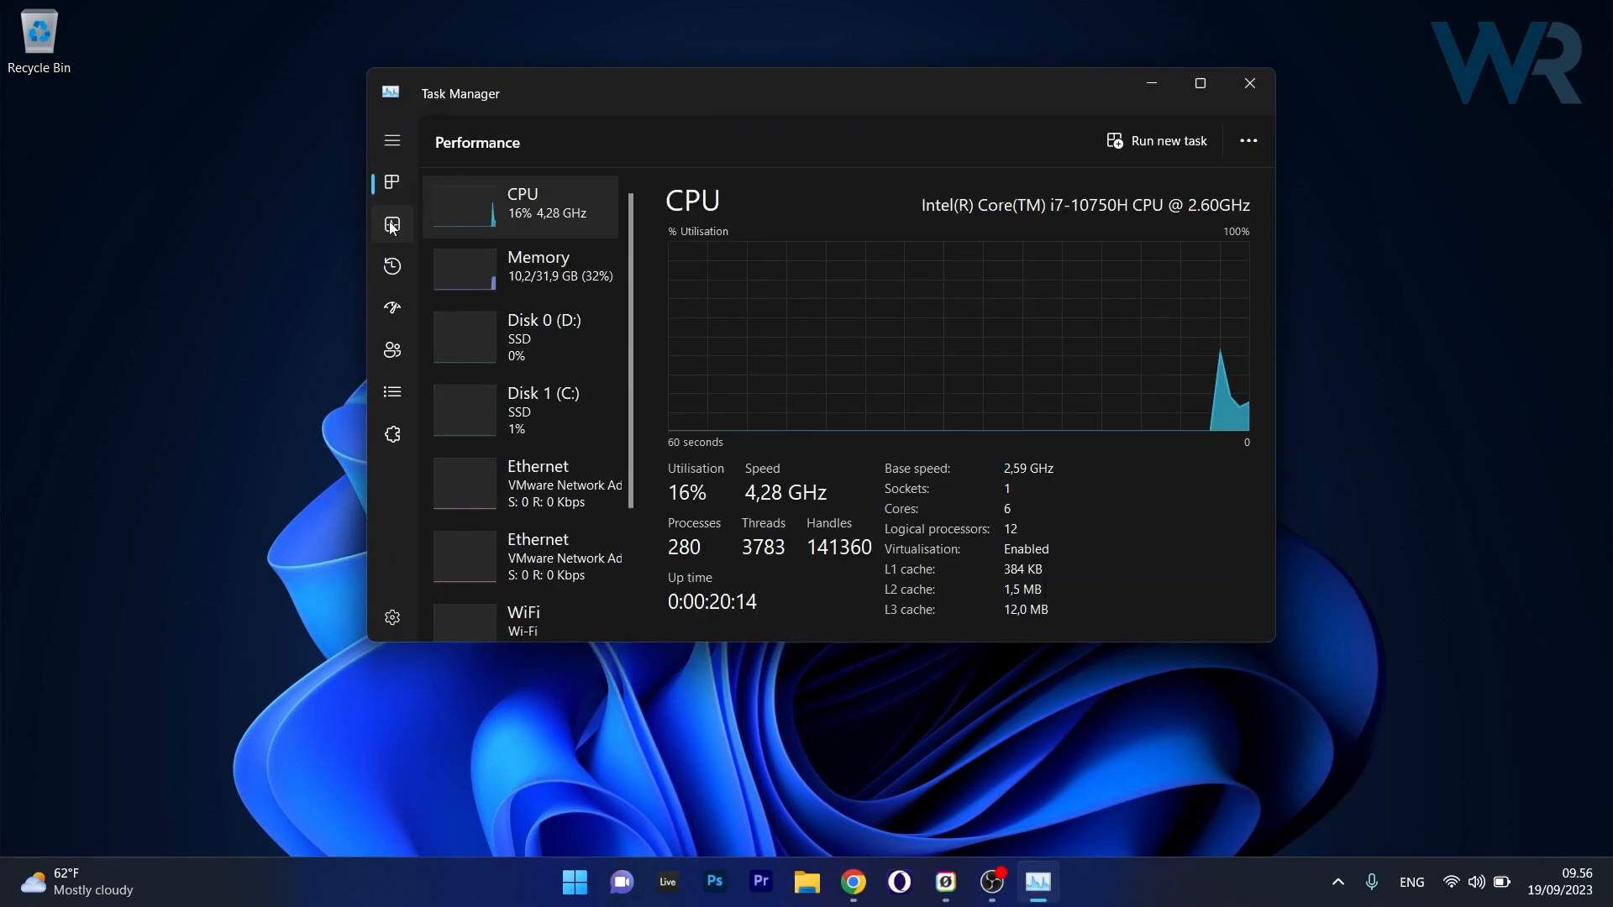
Step: Confirm 0 MB compressed memory in Task Manager, then enter disable-mmagent -mc in an admin terminal
{"action": "left_click", "coordinate": [538, 265]}
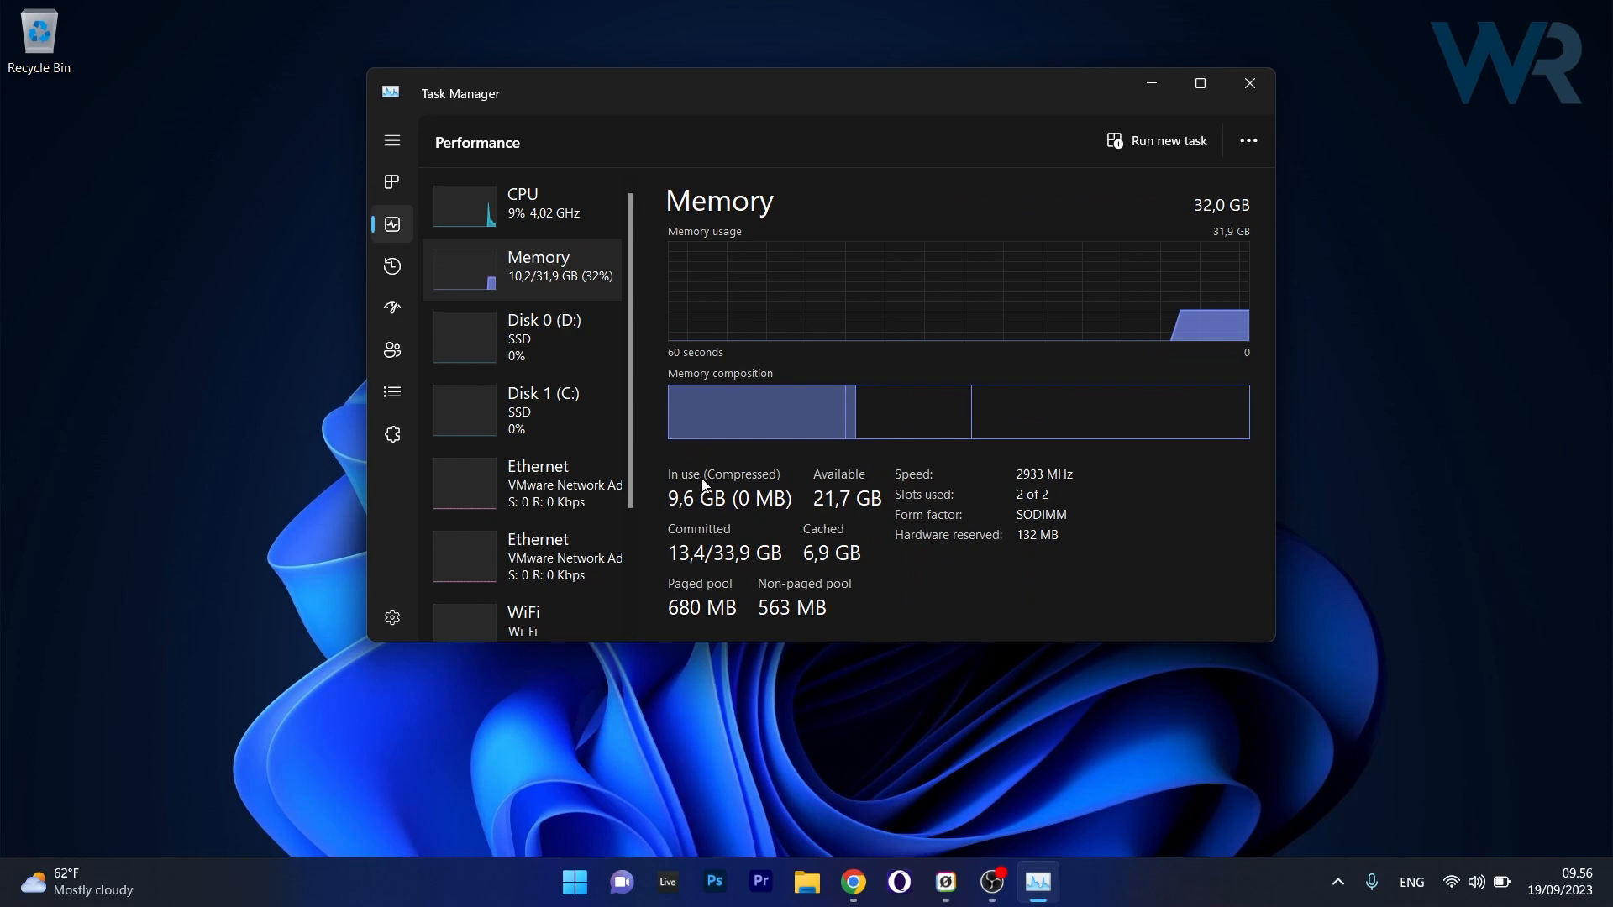
{"action": "mouse_move", "coordinate": [812, 463]}
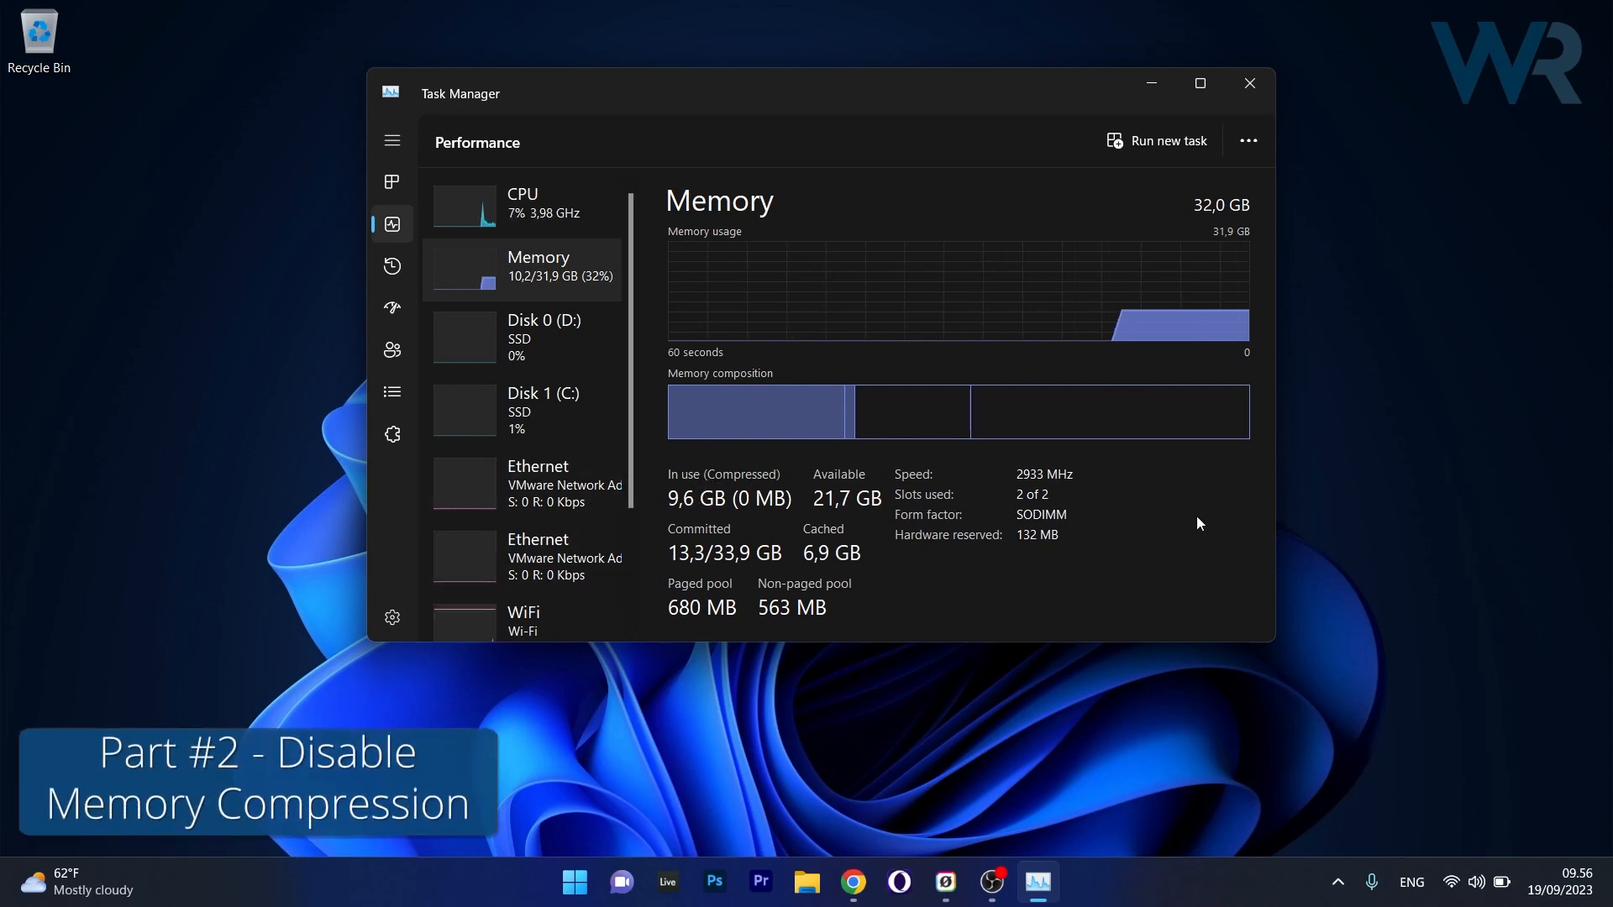
{"action": "left_click", "coordinate": [1249, 84]}
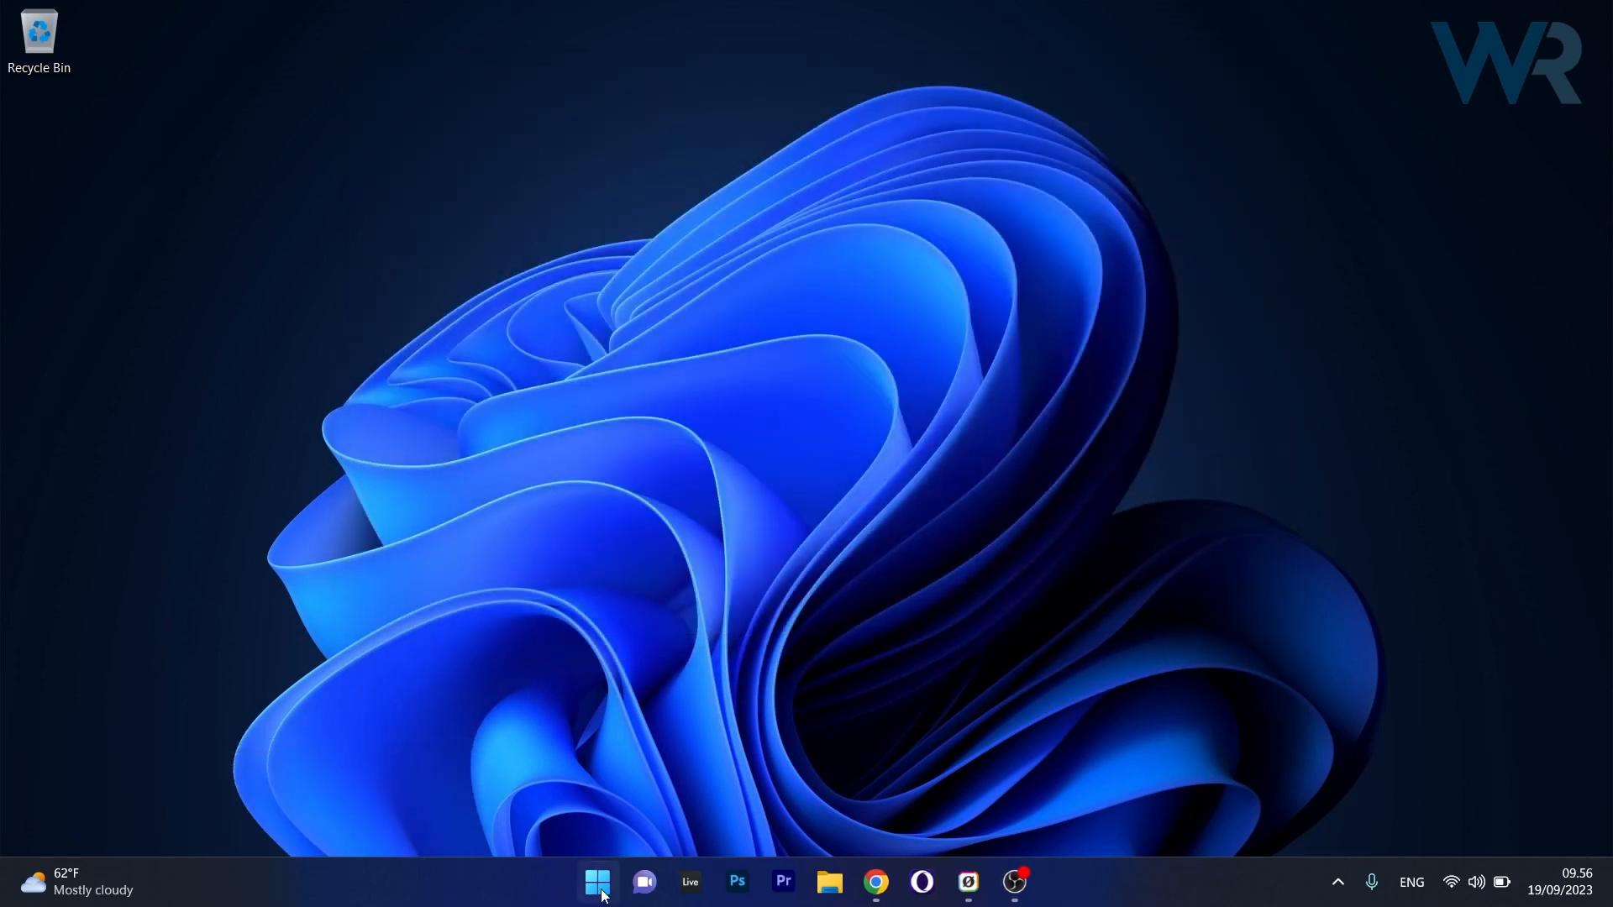
{"action": "right_click", "coordinate": [597, 881]}
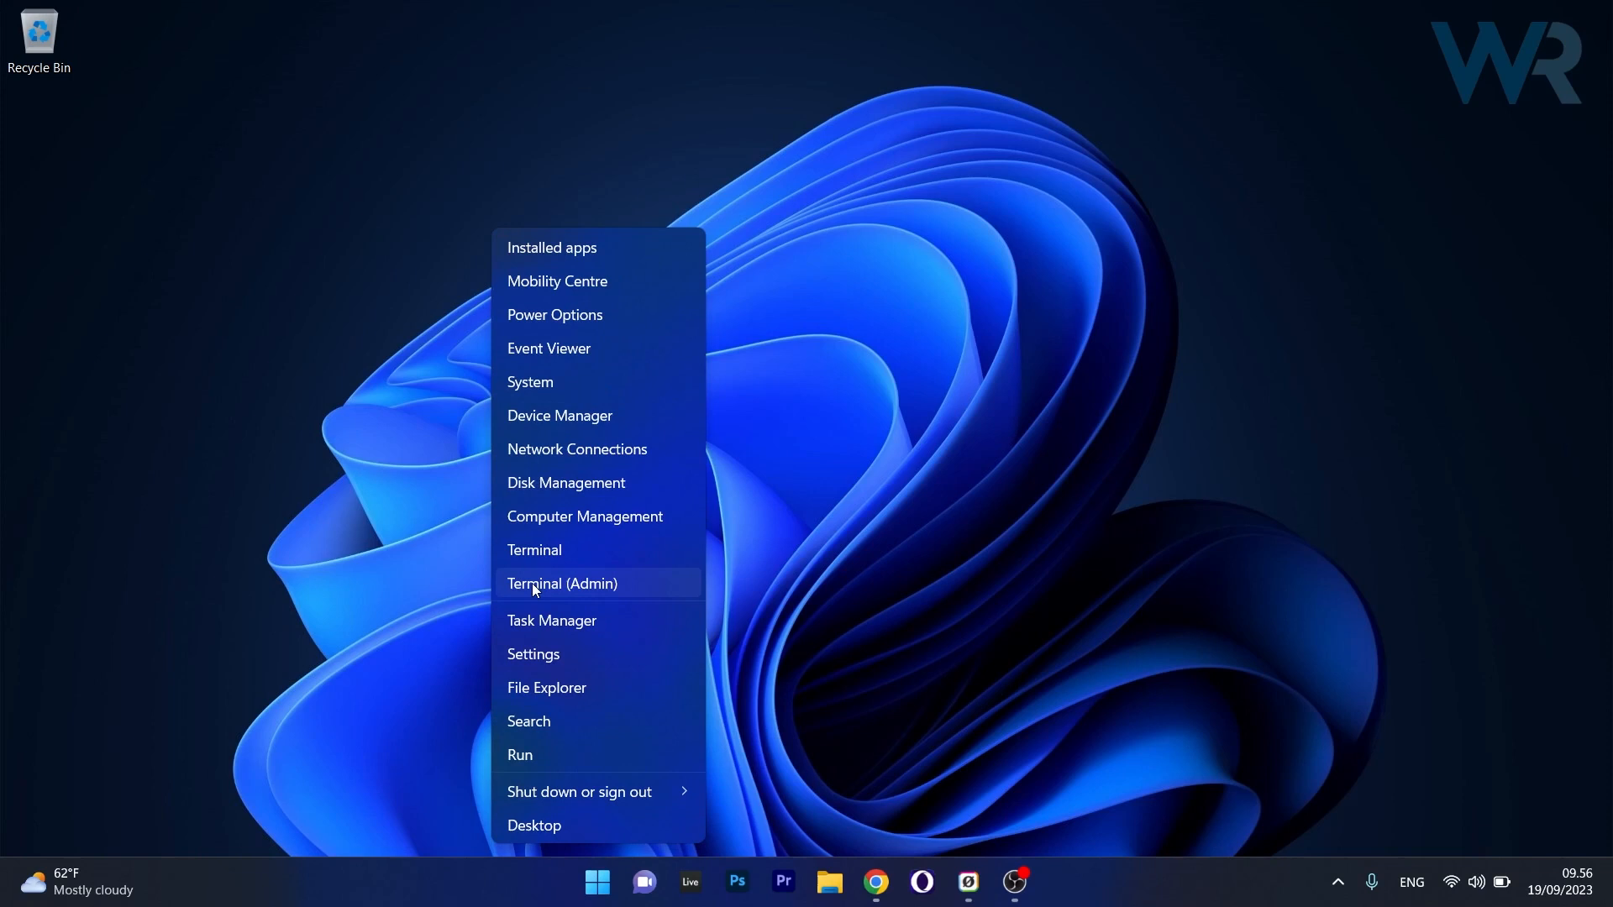
{"action": "left_click", "coordinate": [562, 583]}
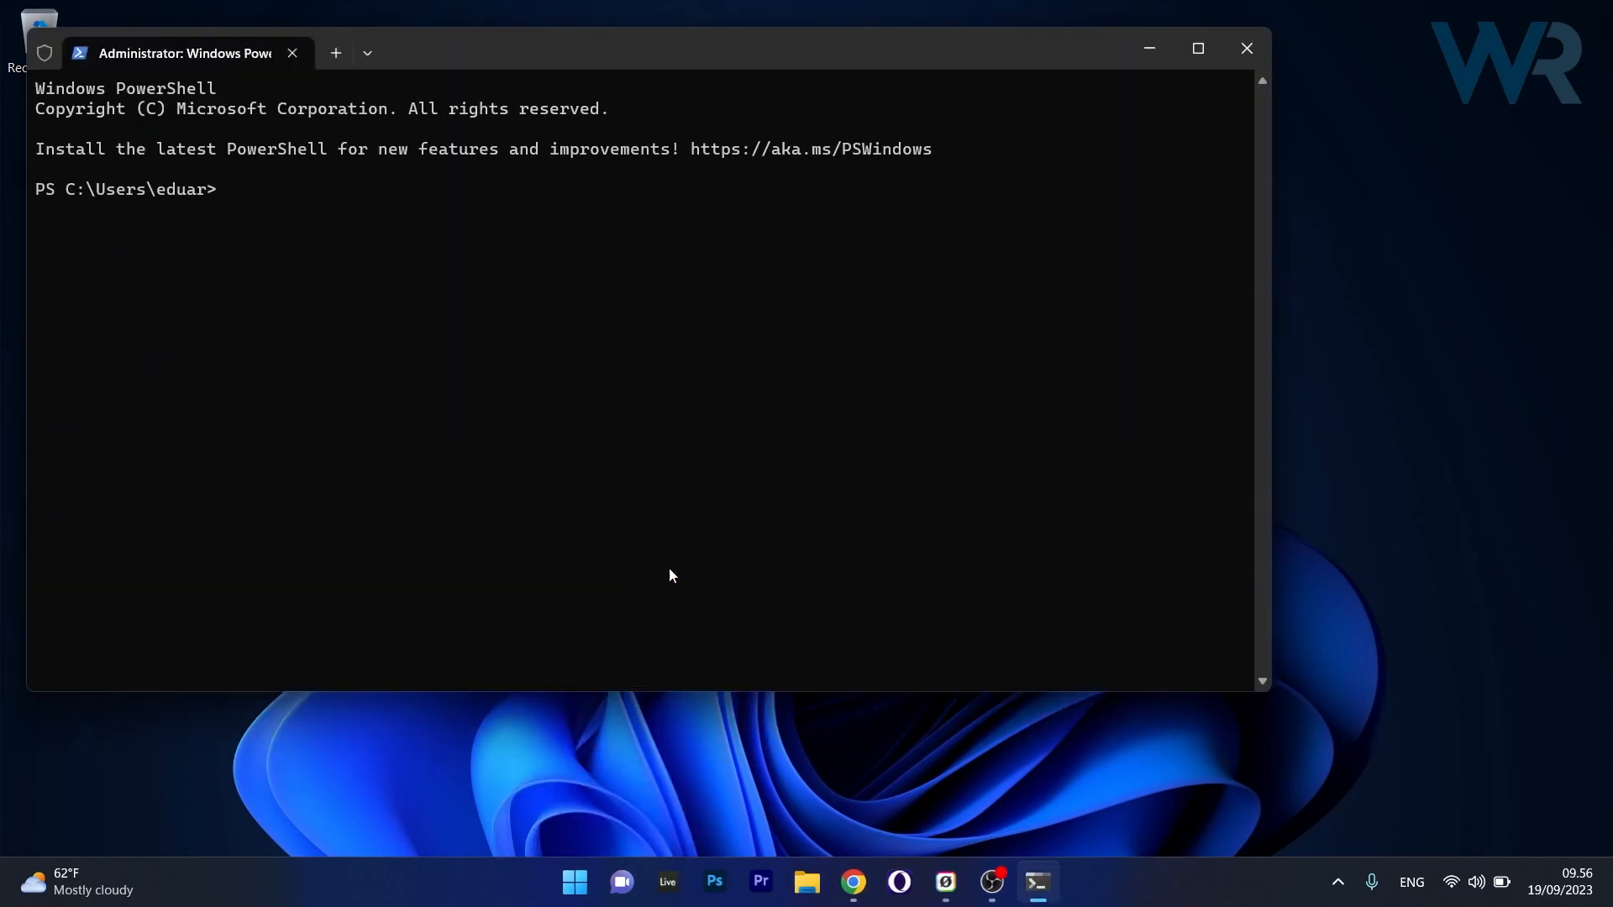
{"action": "type", "text": "disable-mmagent -mc"}
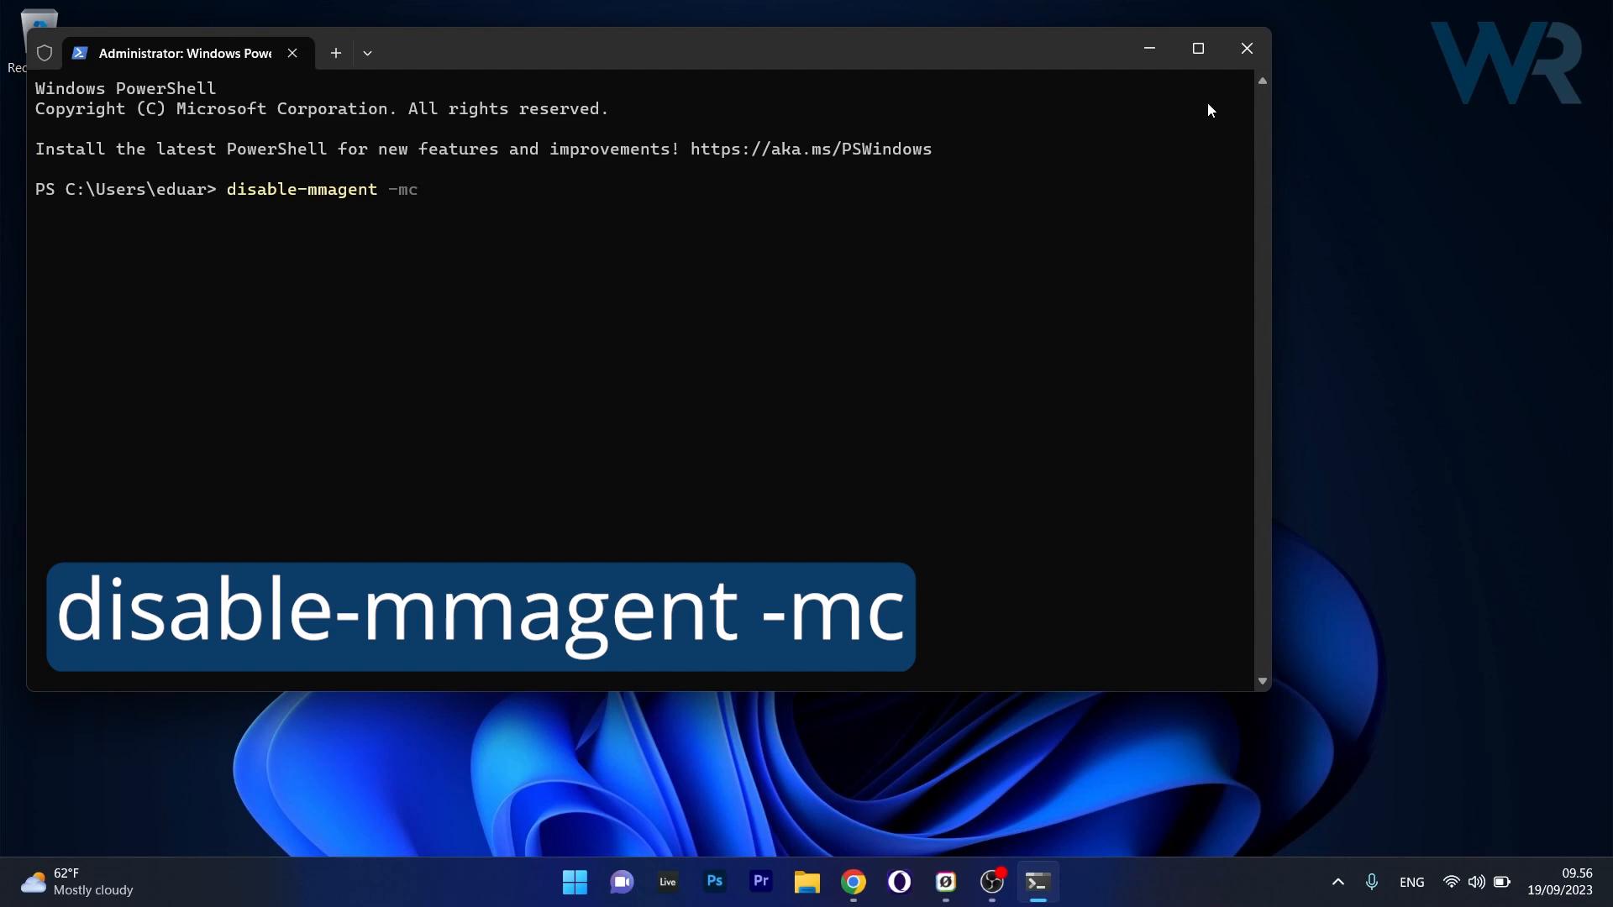
{"action": "left_click", "coordinate": [1246, 47]}
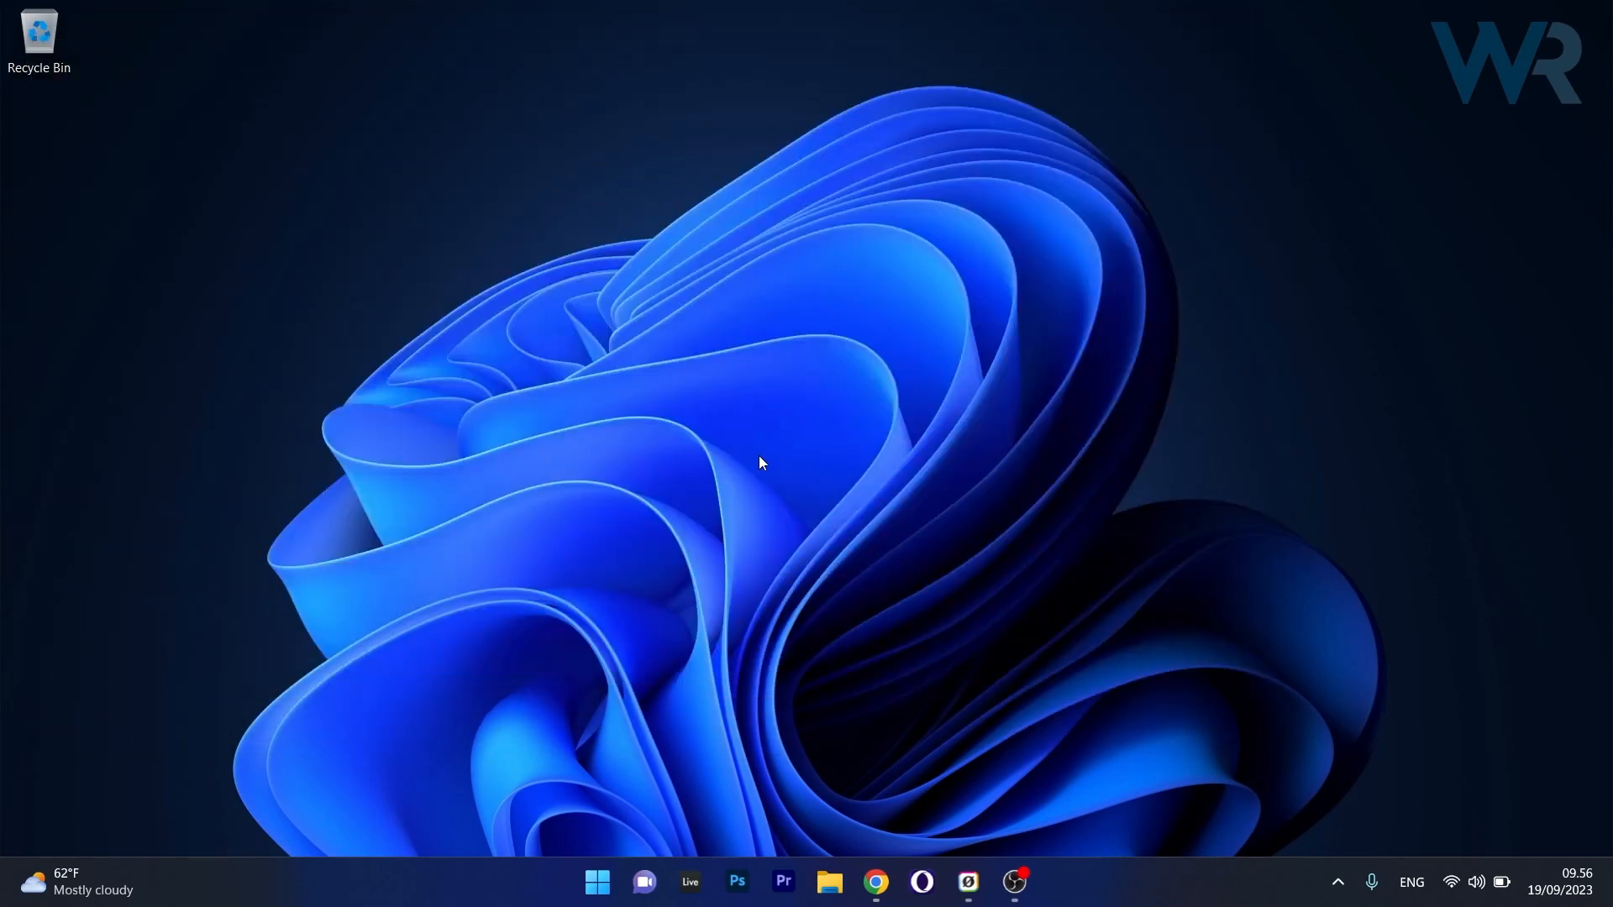
{"action": "mouse_move", "coordinate": [761, 463]}
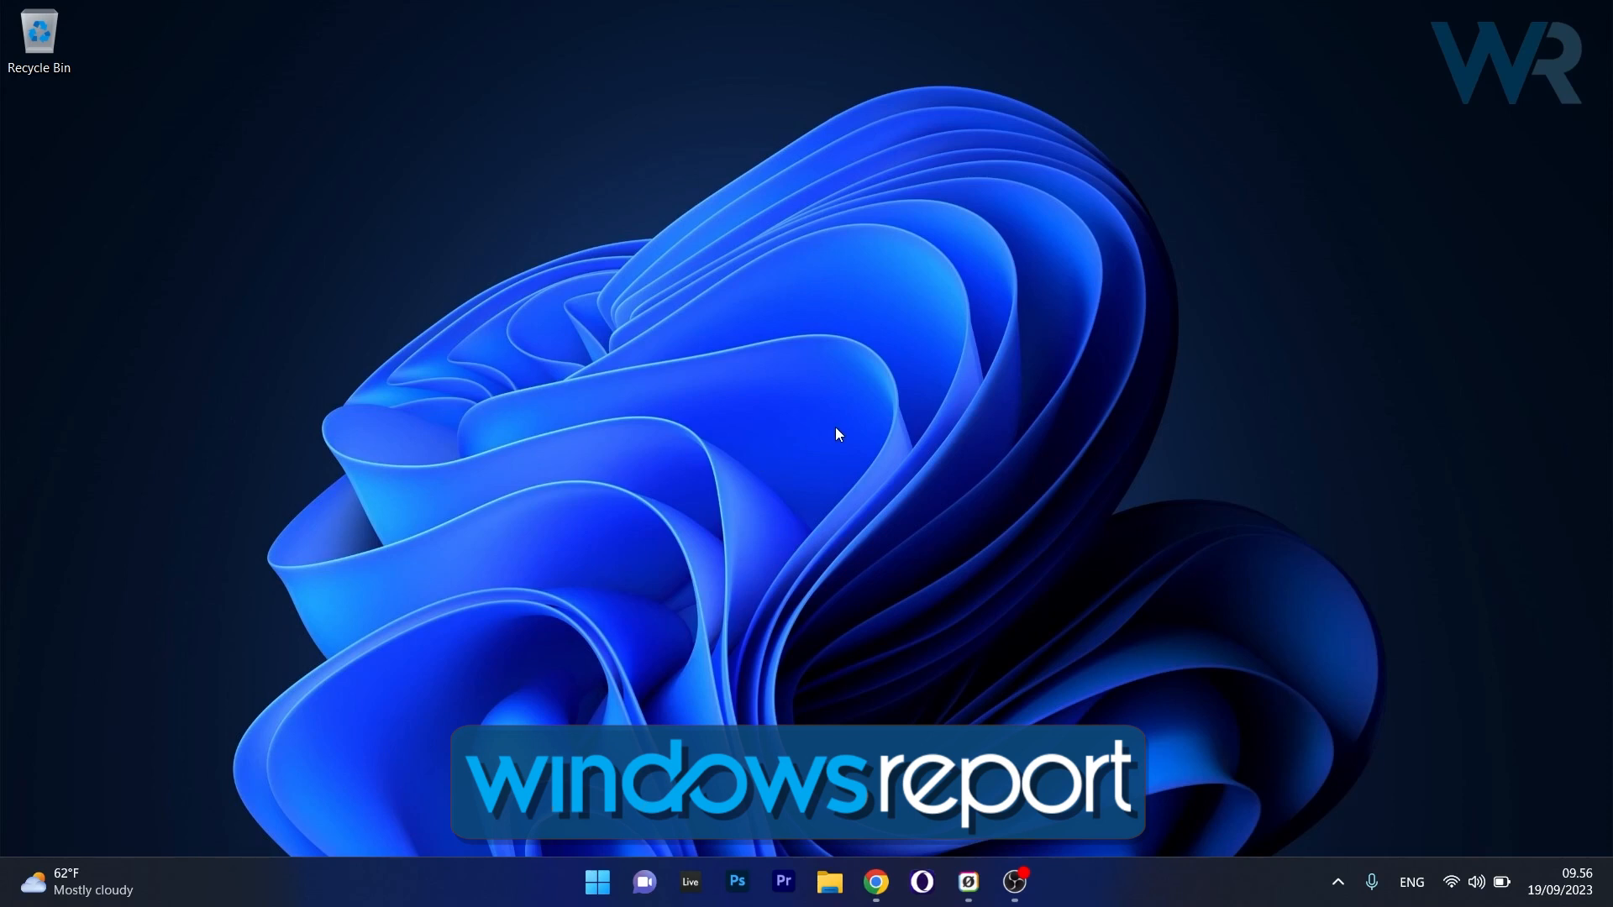
{"action": "mouse_move", "coordinate": [833, 380]}
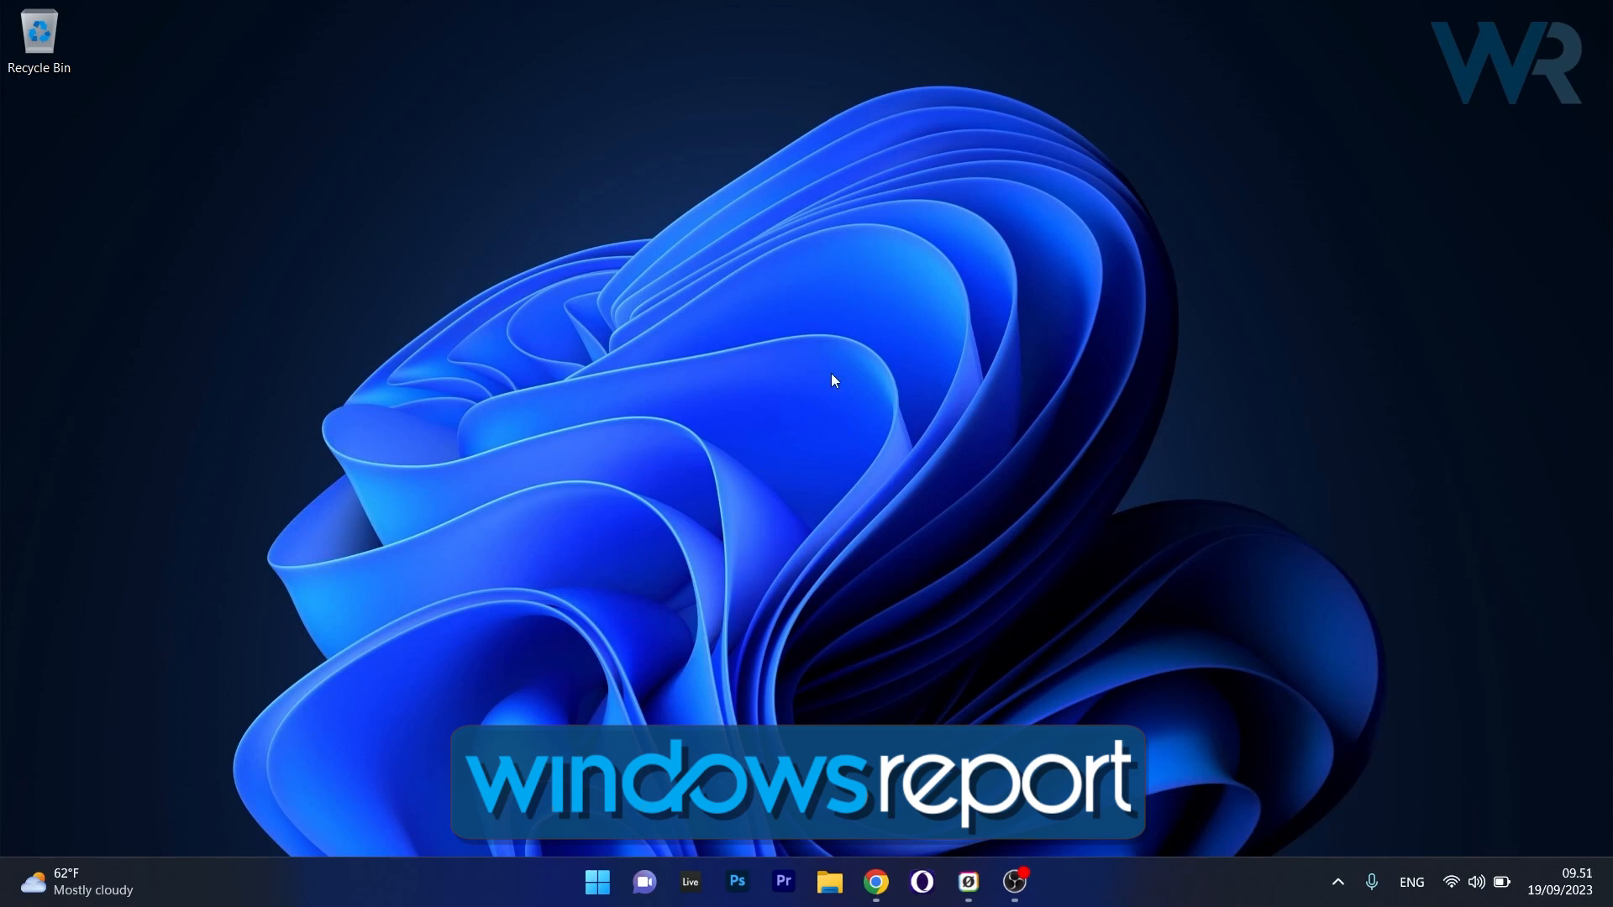